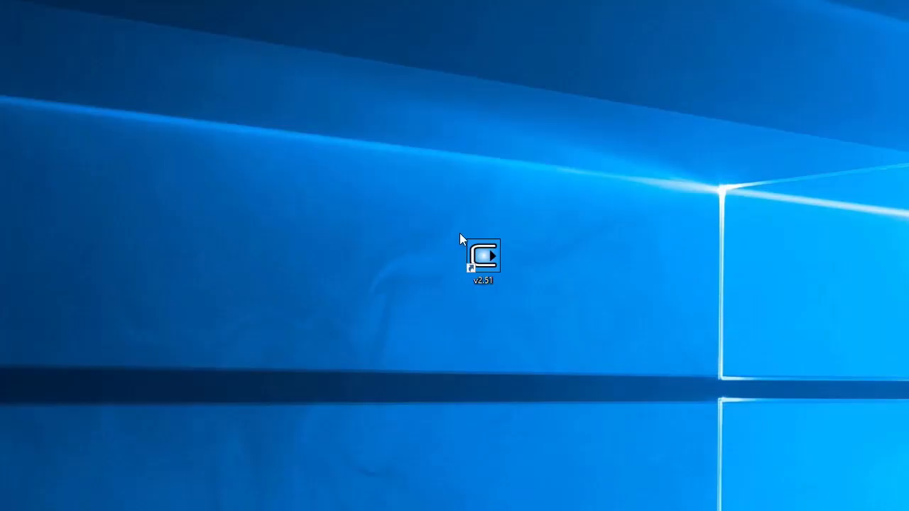
- Launch CLICK and start a new project using the C0-12DD1E-D CPU module
double_click(481, 255)
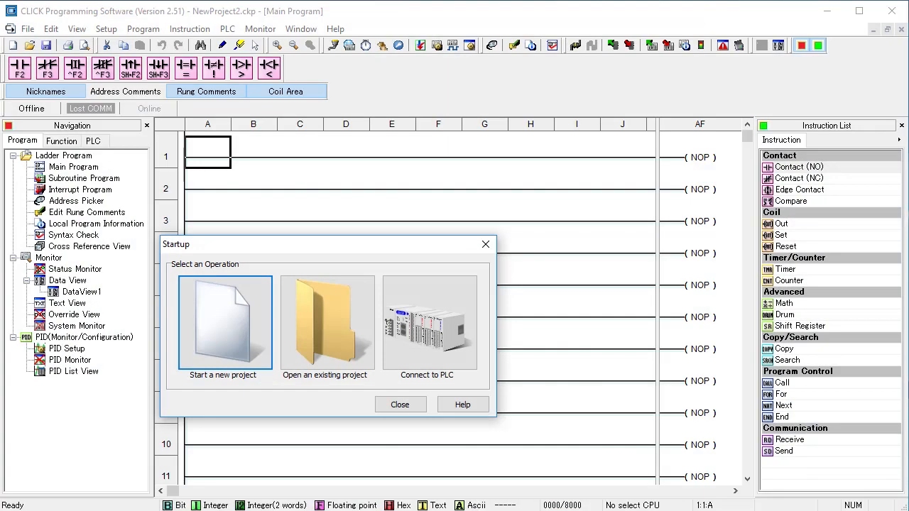
click(224, 323)
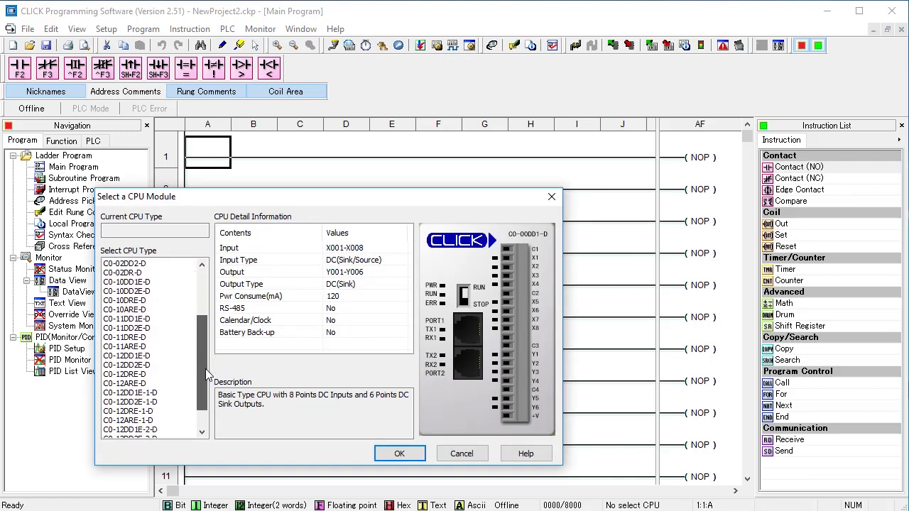
click(130, 355)
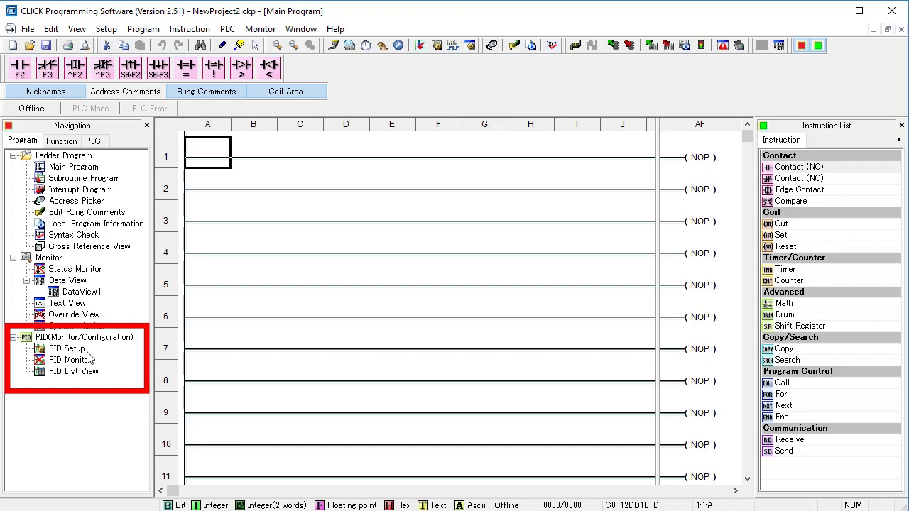
click(67, 348)
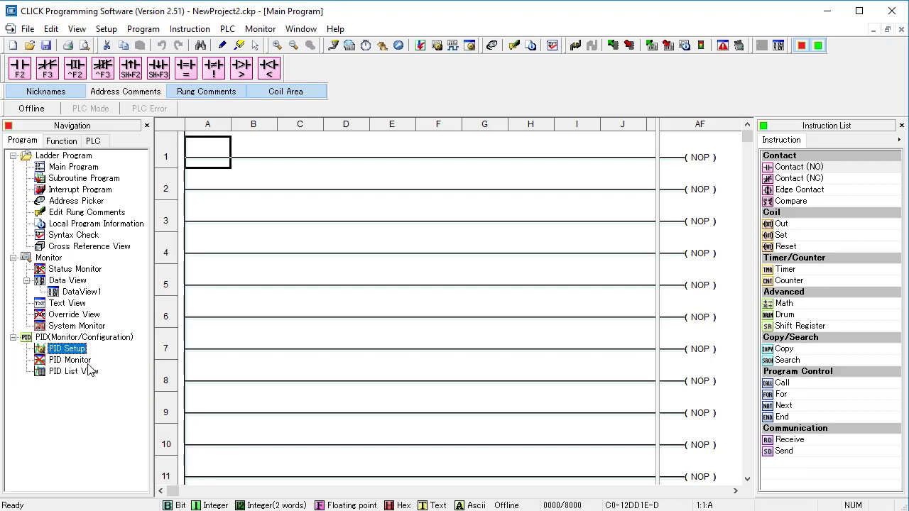
click(74, 373)
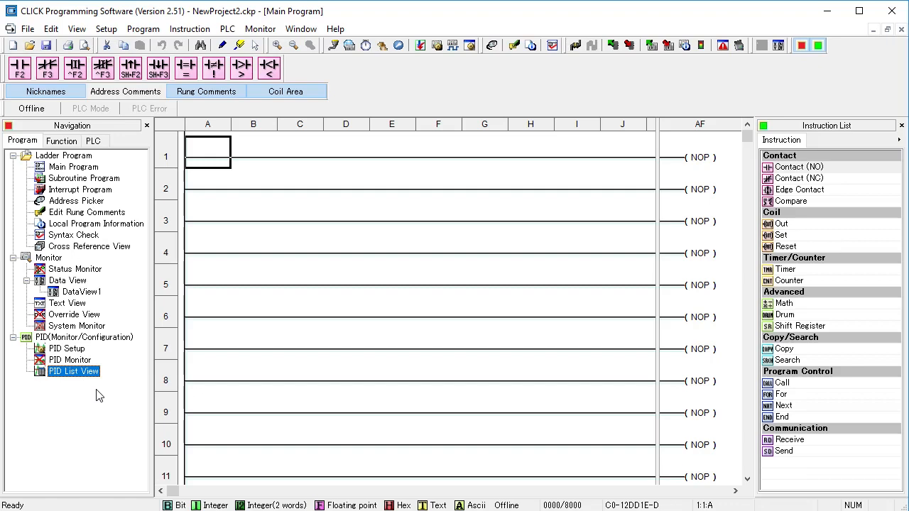
click(67, 348)
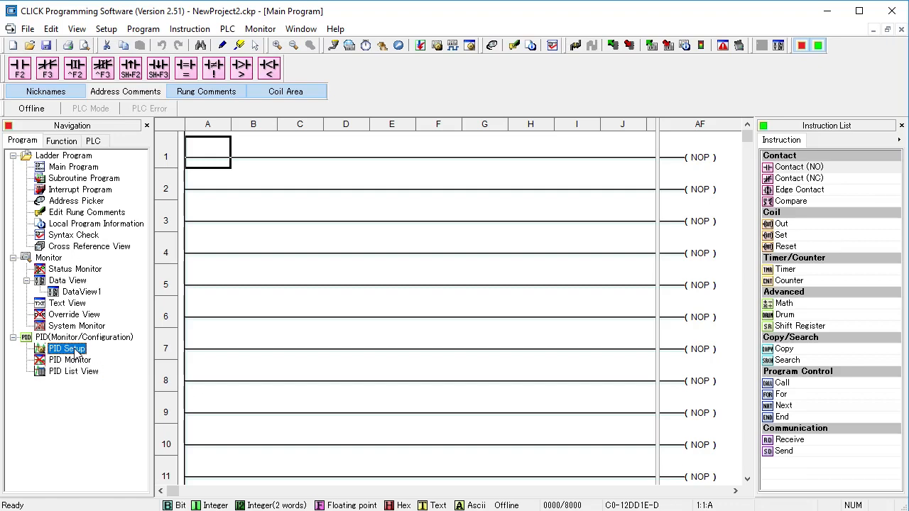
- Create a new PID loop from PID Setup and name it OVEN1
double_click(66, 348)
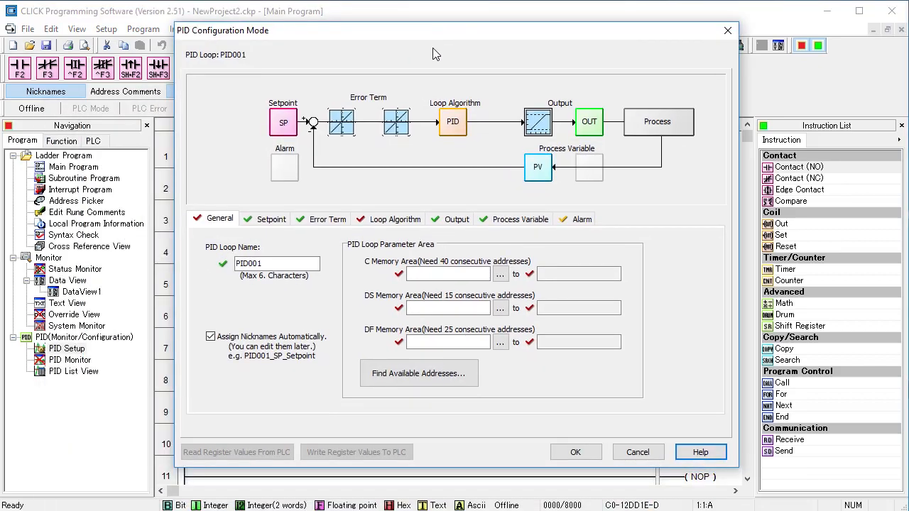
text(OVEN1)
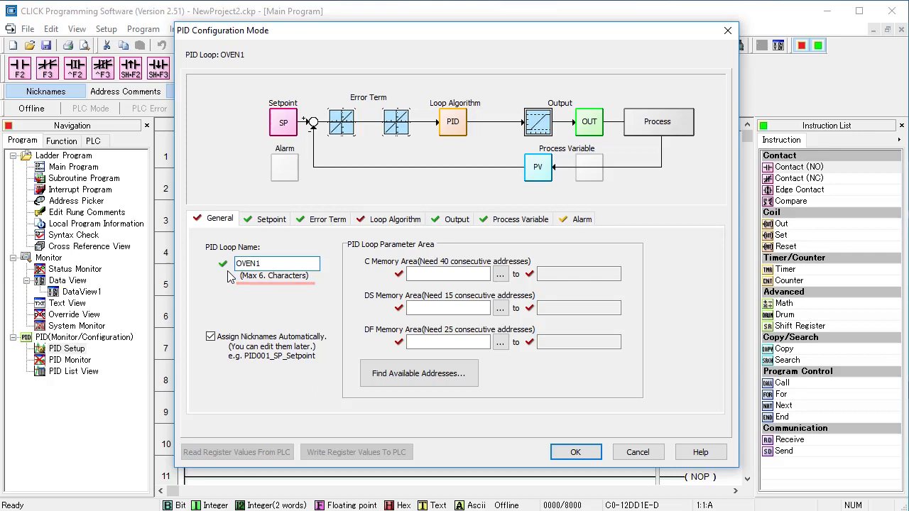
click(277, 263)
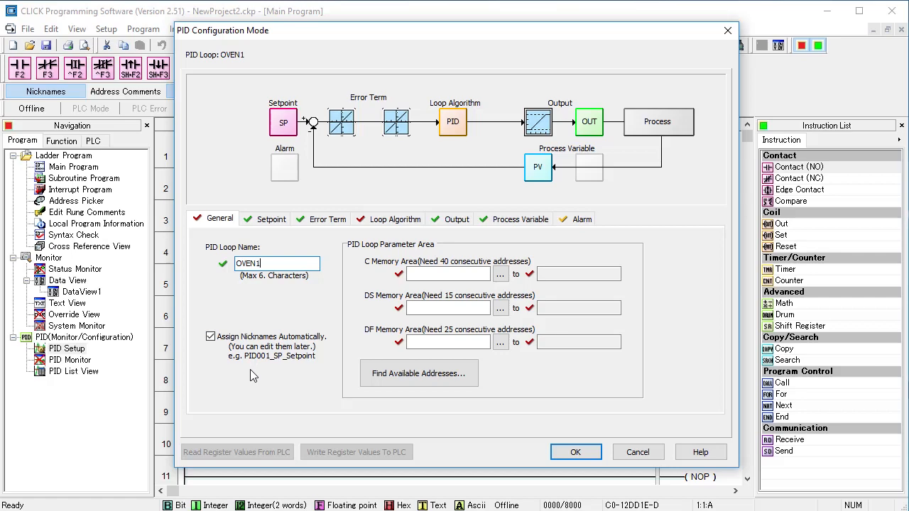
- Find available addresses and assign OVEN1 to C100–C139, DS100–DS114 and DF100–DF124
click(418, 372)
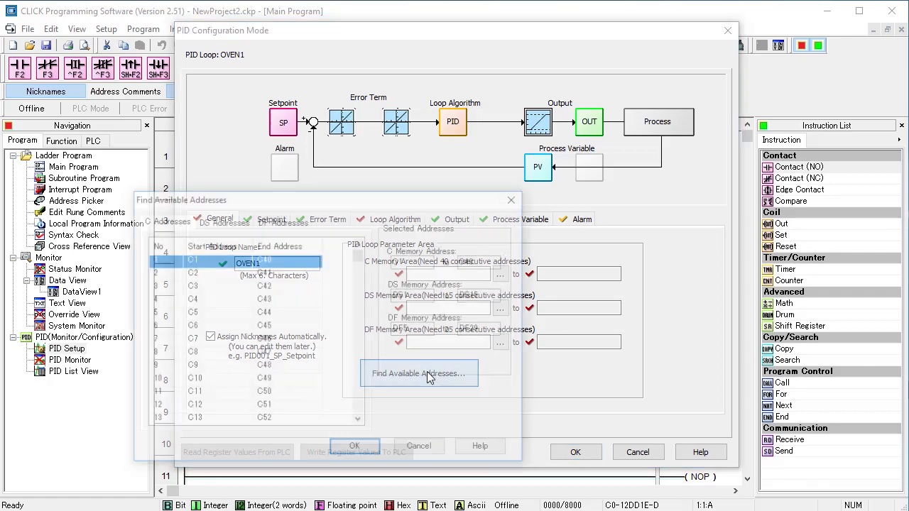
click(419, 372)
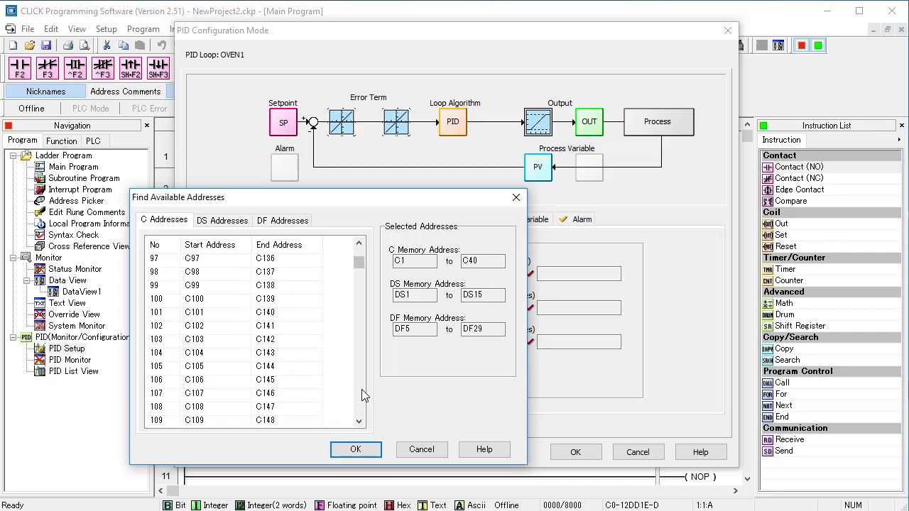
mouse_move(198, 305)
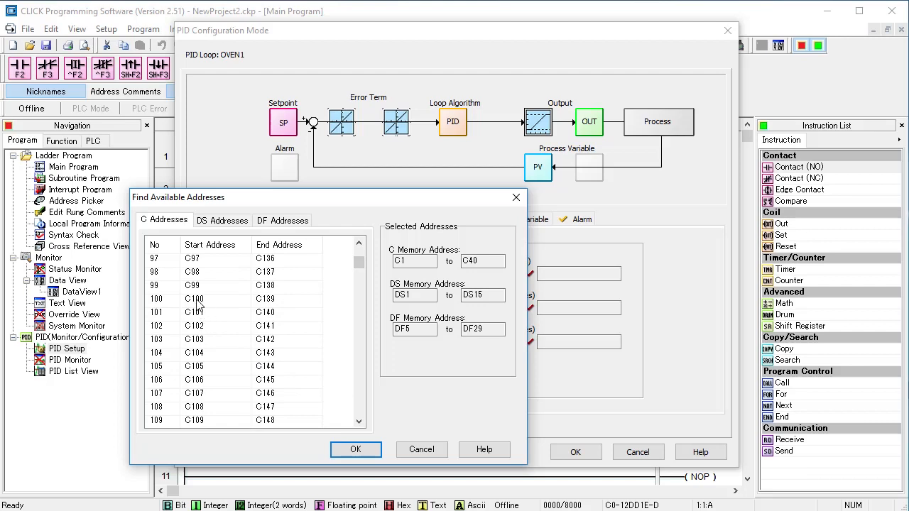
click(193, 298)
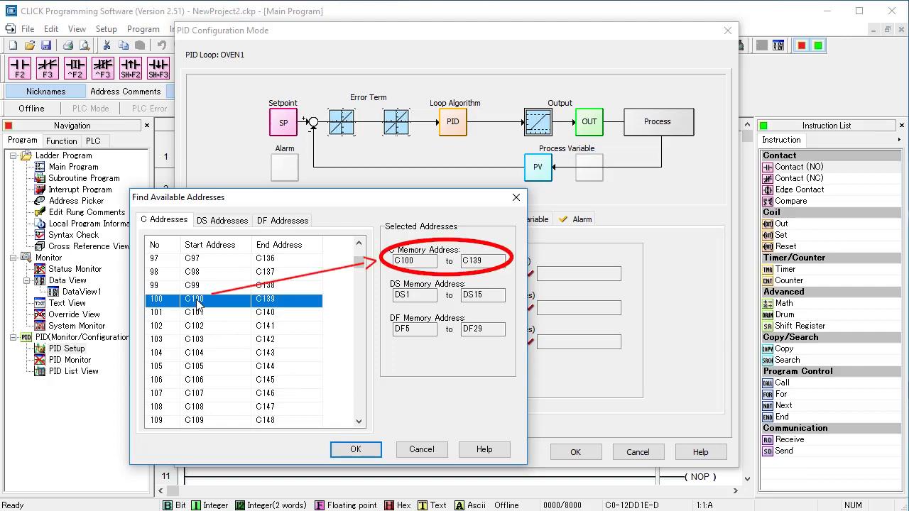
click(221, 221)
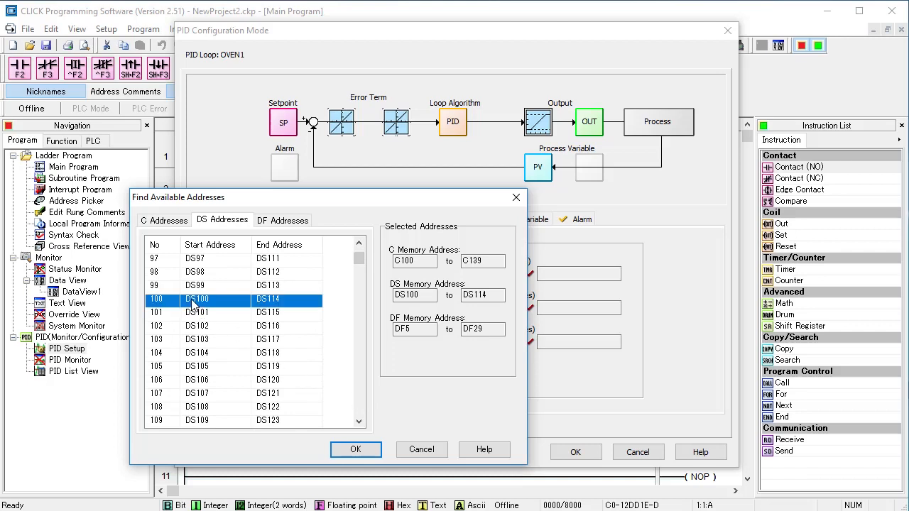
click(282, 219)
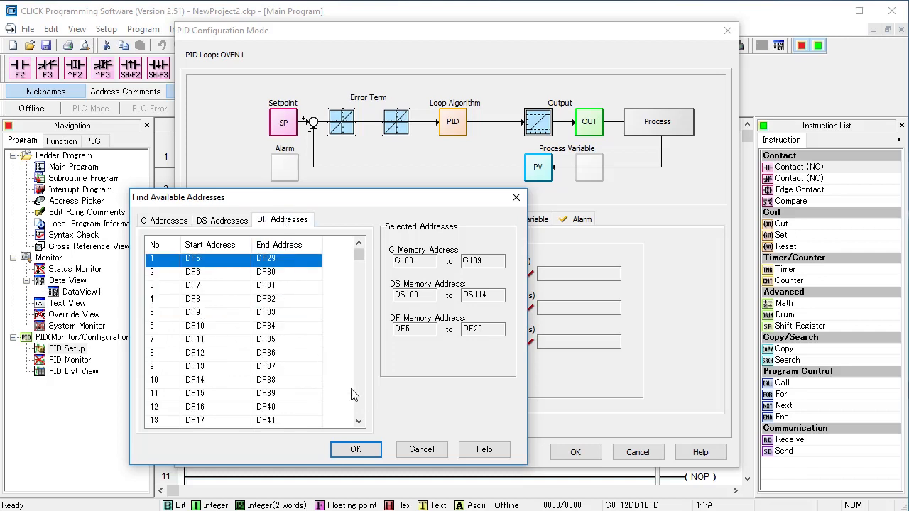
scroll(down, 3)
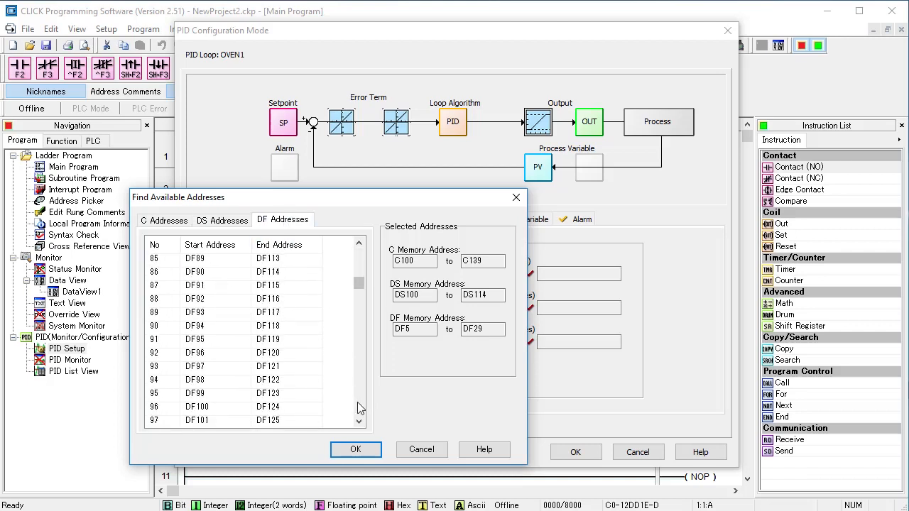
click(199, 406)
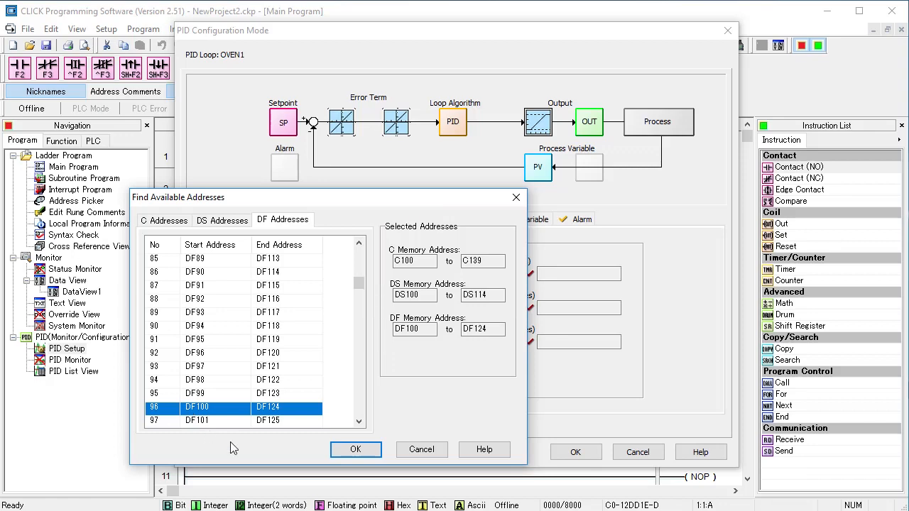
click(355, 449)
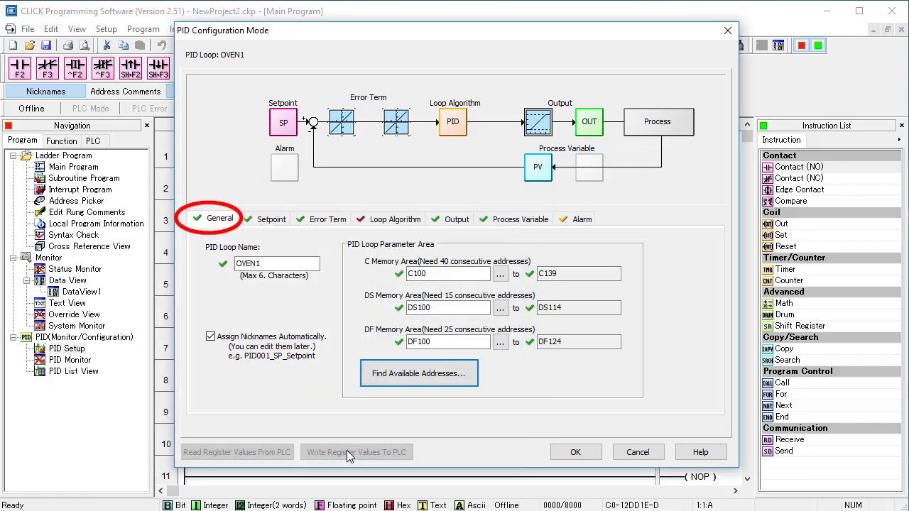
- Review OVEN1's Setpoint page, then its Error Term page with auto-assigned addresses
click(272, 219)
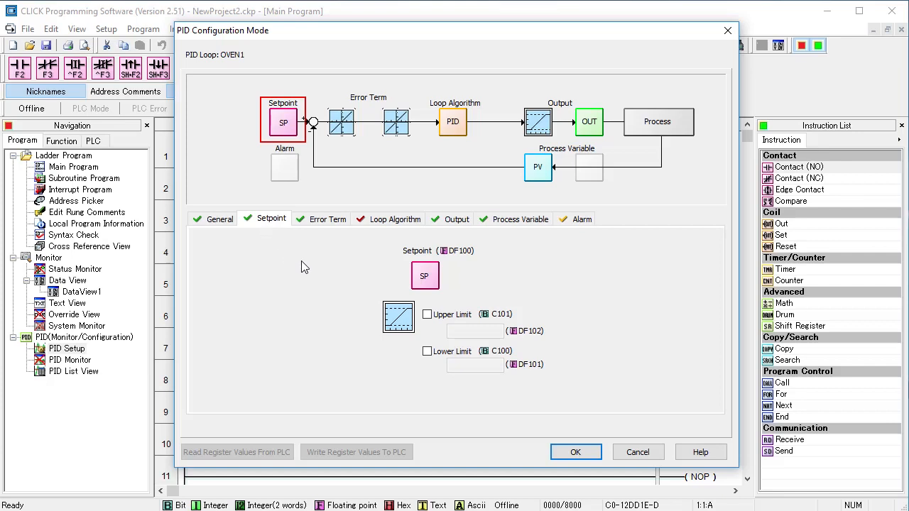
click(327, 219)
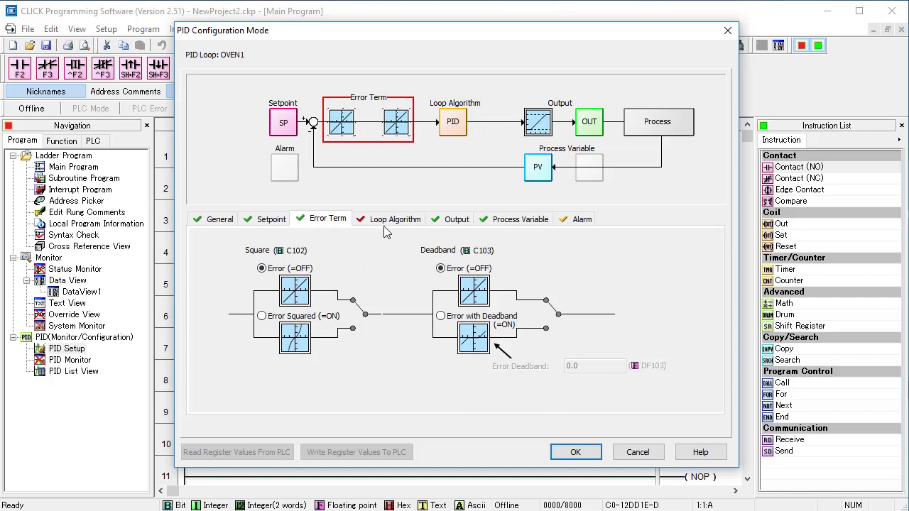
- Set OVEN1's loop algorithm to bumpless transfer Mode 2, keeping gain 0.01 and reset 1000 s
click(395, 219)
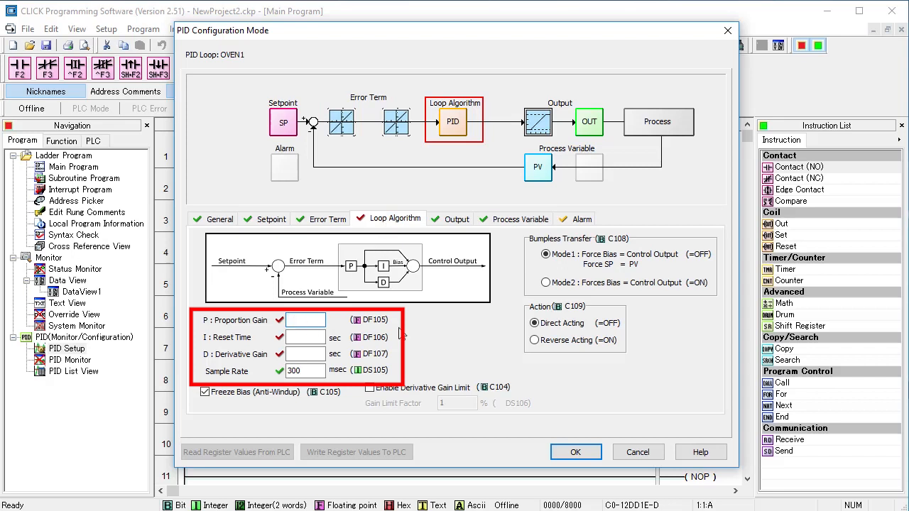
text(1000)
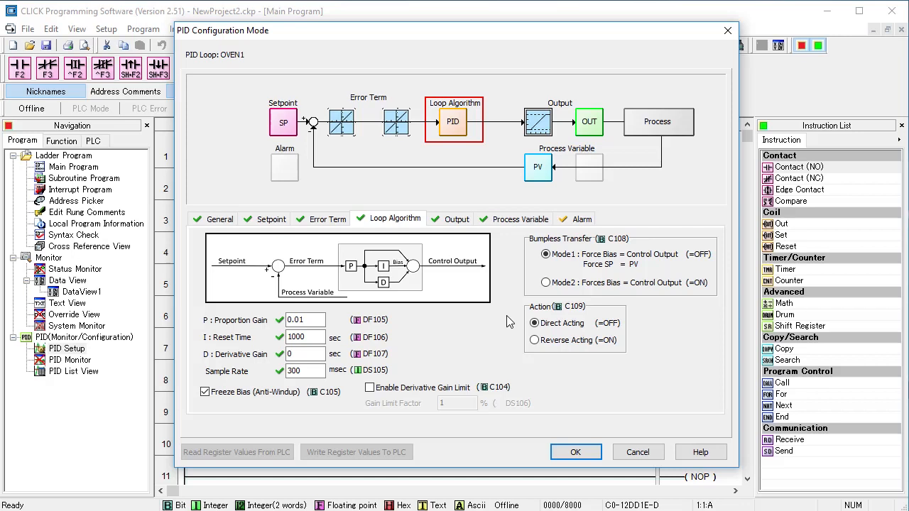
mouse_move(520, 318)
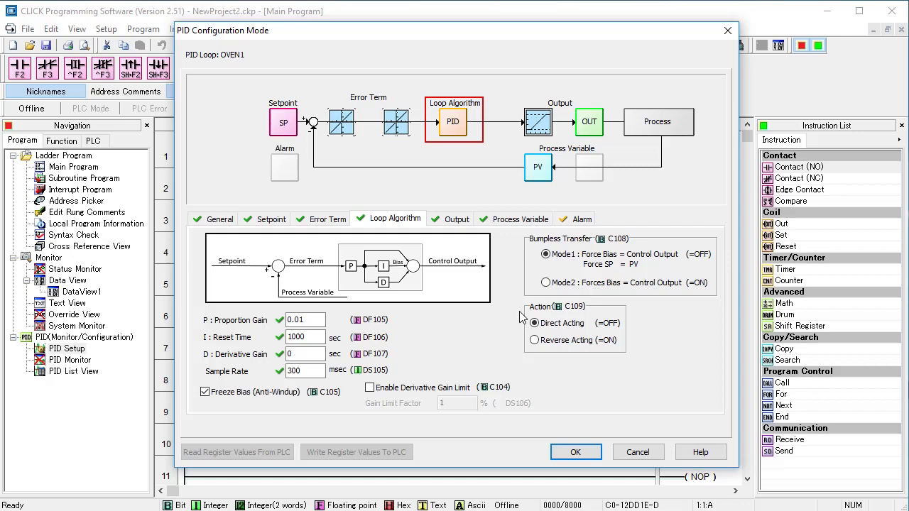
click(612, 264)
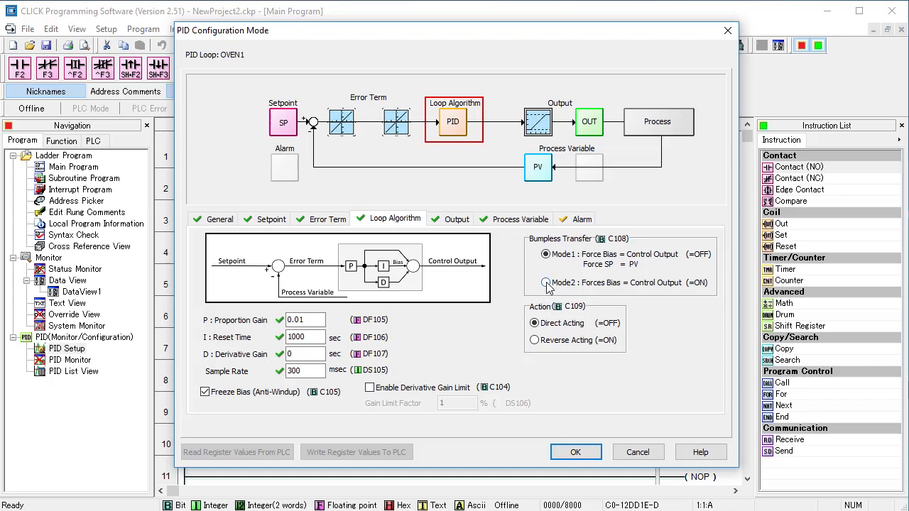
click(545, 283)
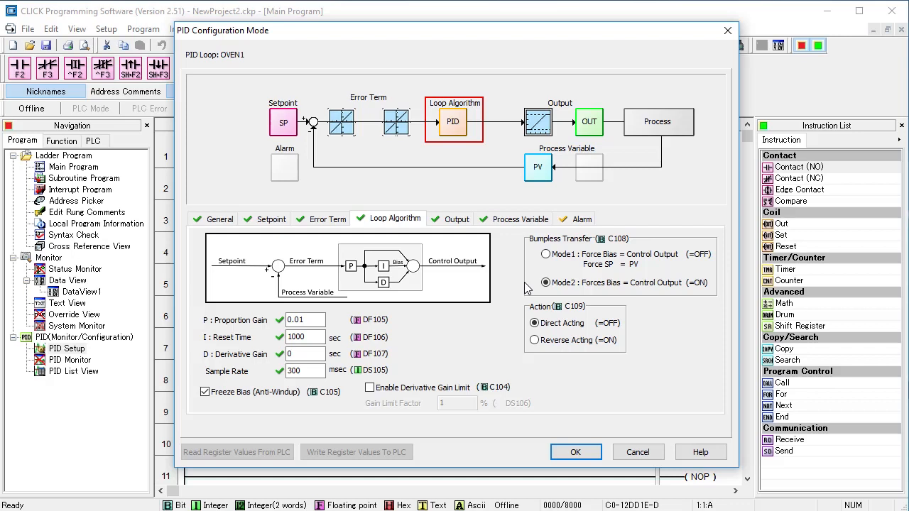
click(395, 219)
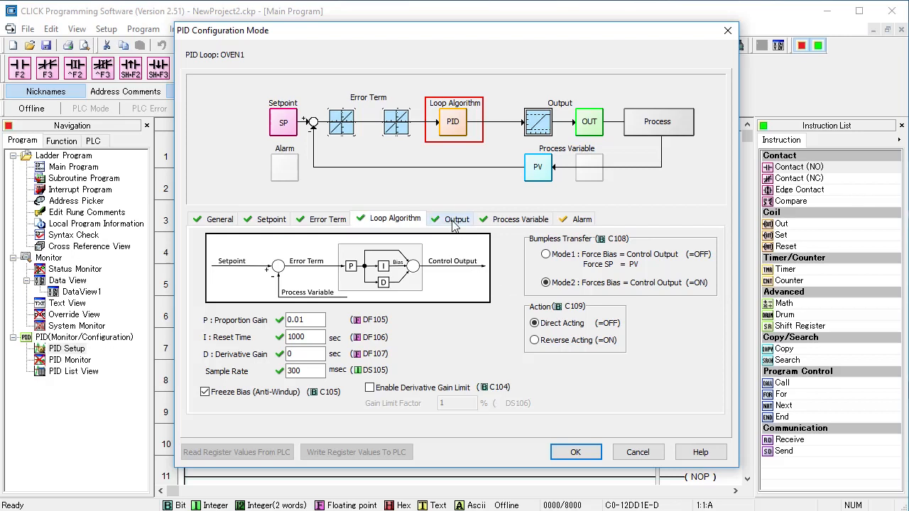
click(457, 219)
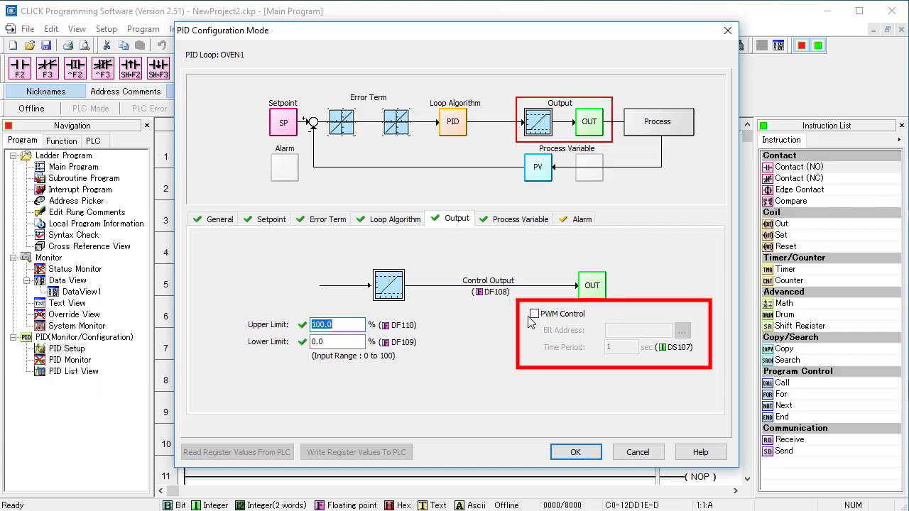
- Enable PWM control on OVEN1's output with bit address Y001 and a 1-second period
click(534, 314)
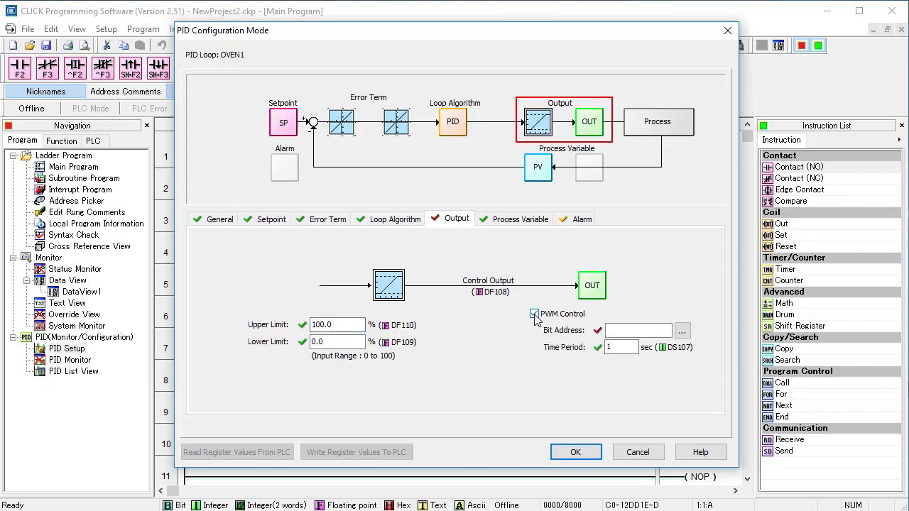
click(534, 314)
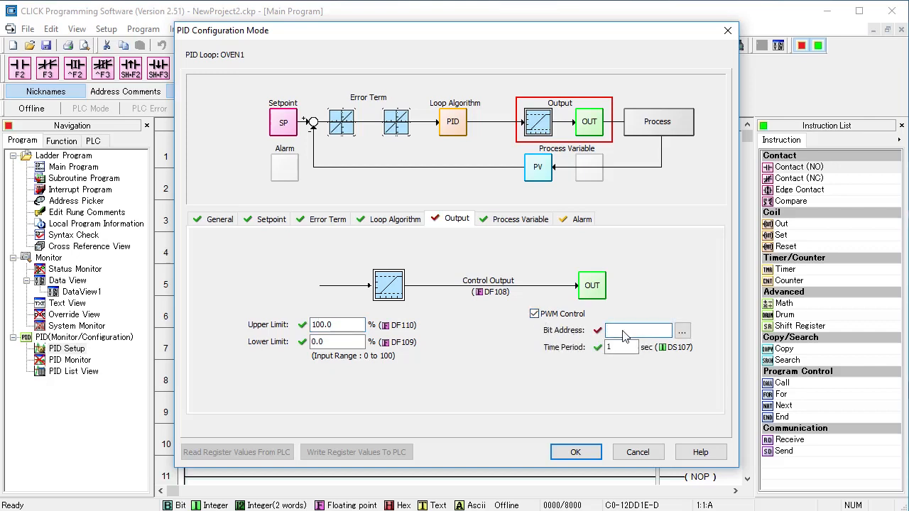
text(Y1)
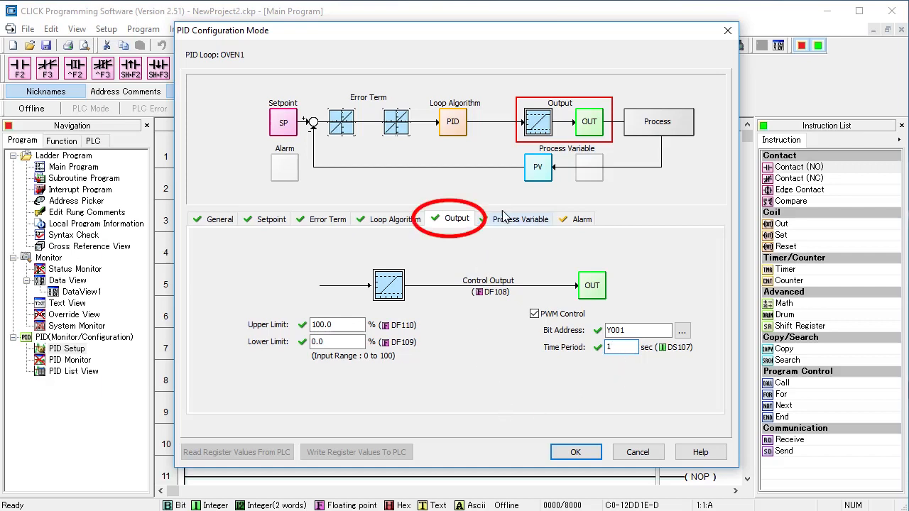
- Show OVEN1's Process Variable page with no filter and PV limits 0.0 to 100.0
click(520, 219)
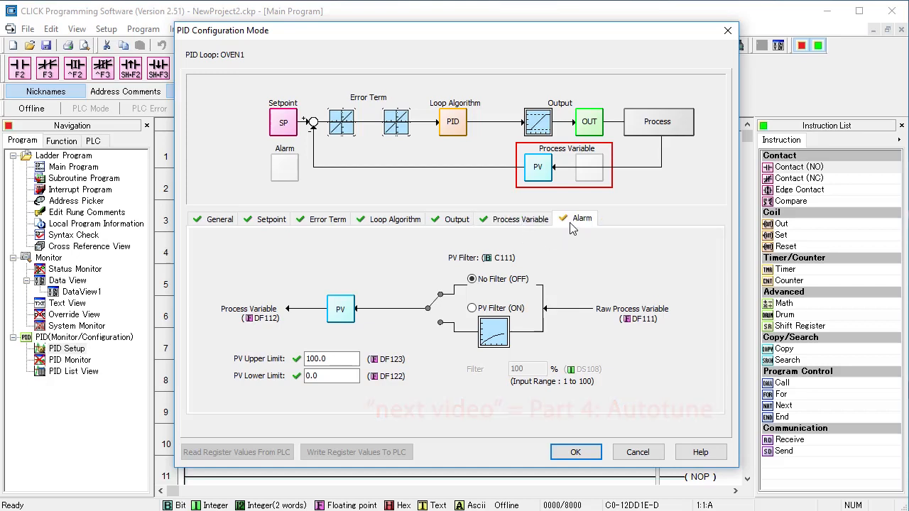
- Leave PV Alarm and PV Deviation Alarm unticked and save OVEN1's configuration with OK
click(582, 219)
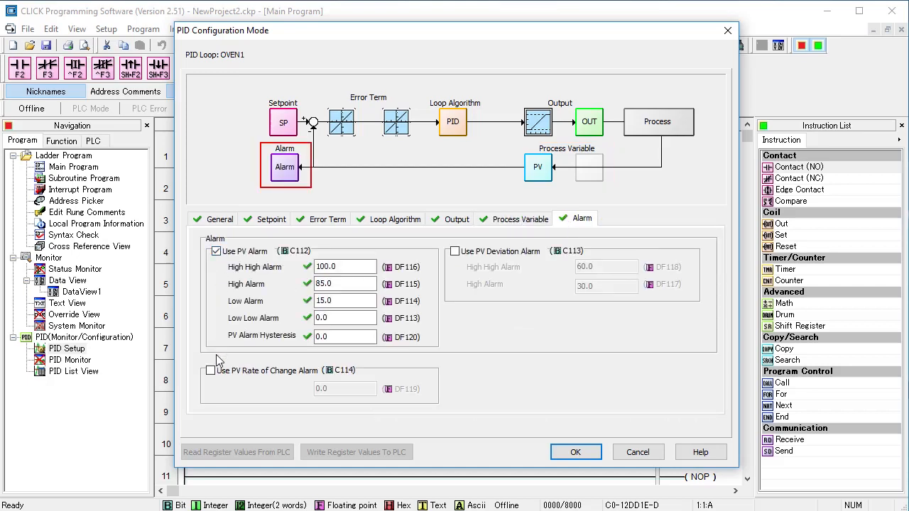
click(210, 369)
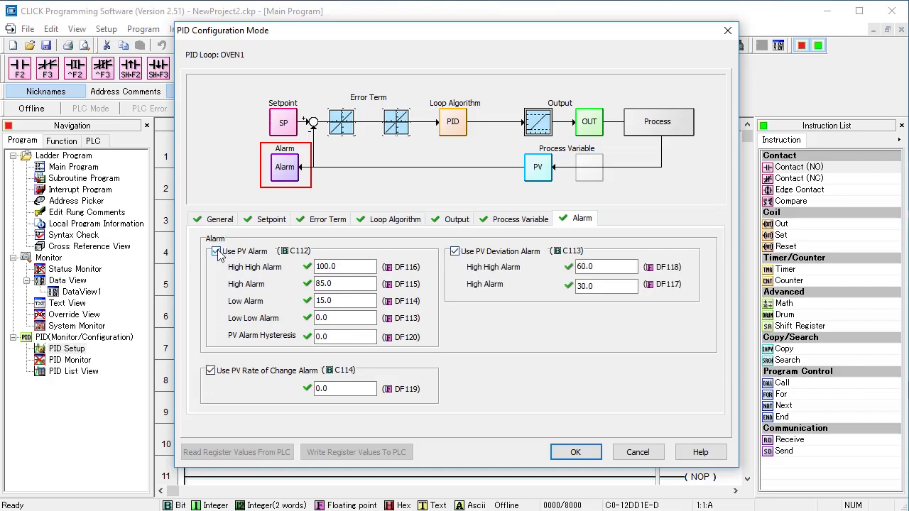
click(216, 250)
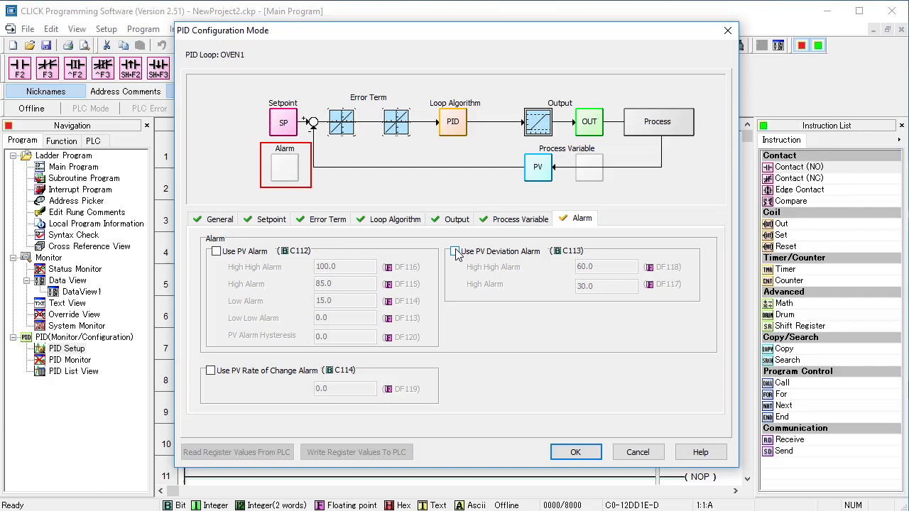
click(327, 219)
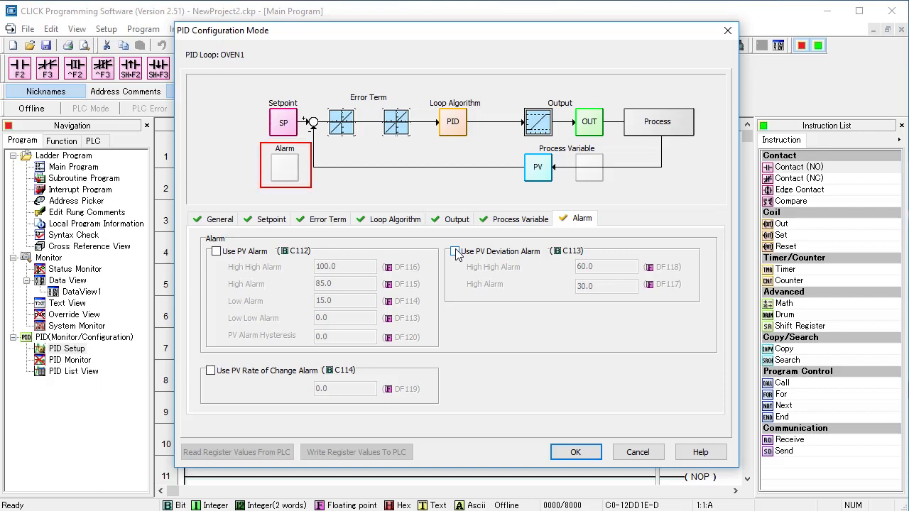
click(576, 451)
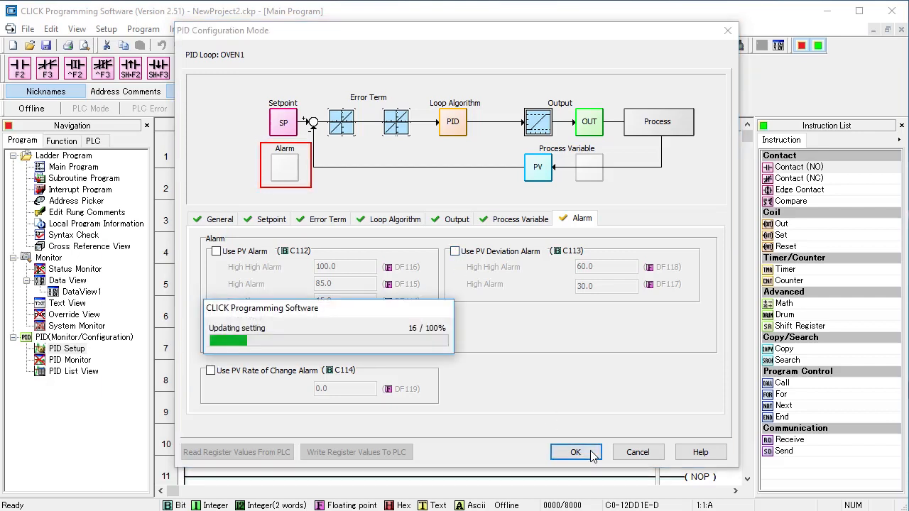
click(575, 452)
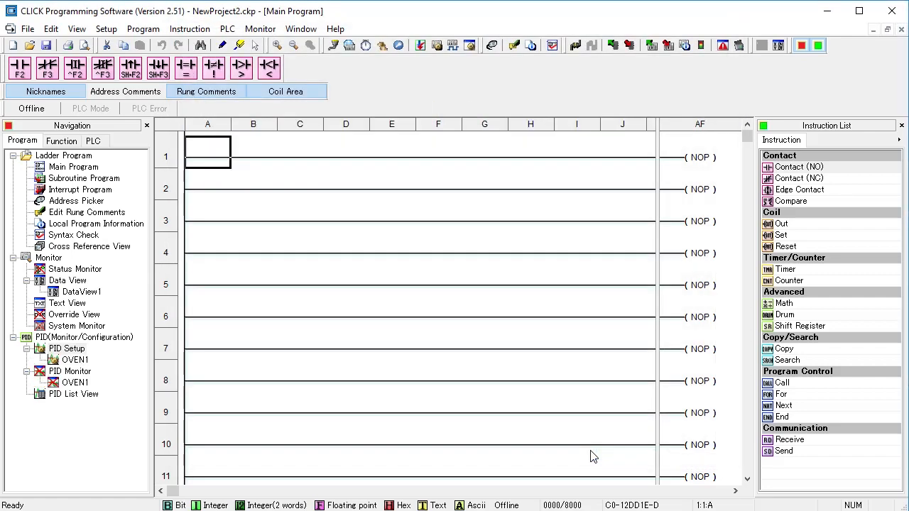
mouse_move(409, 366)
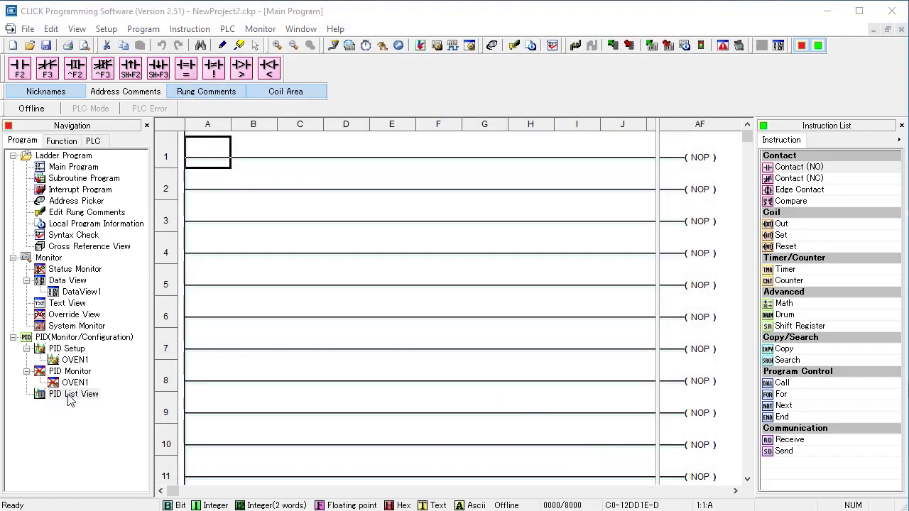
- Check OVEN1's memory addresses in PID List View, close it, and bring up the add-PID-loop option
double_click(74, 395)
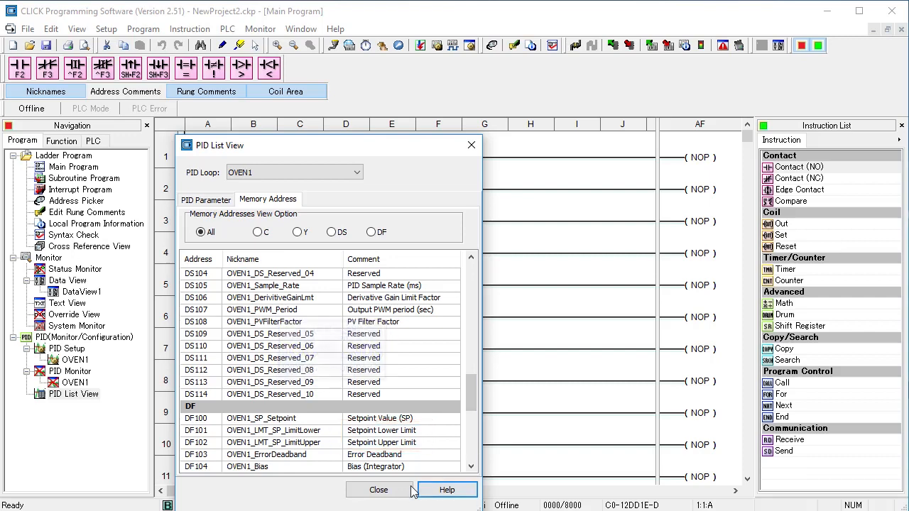
click(378, 489)
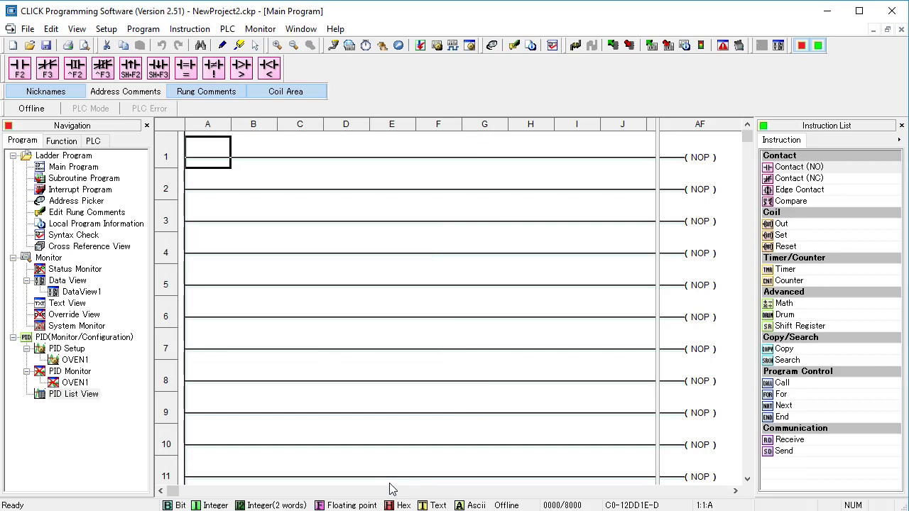
right_click(65, 348)
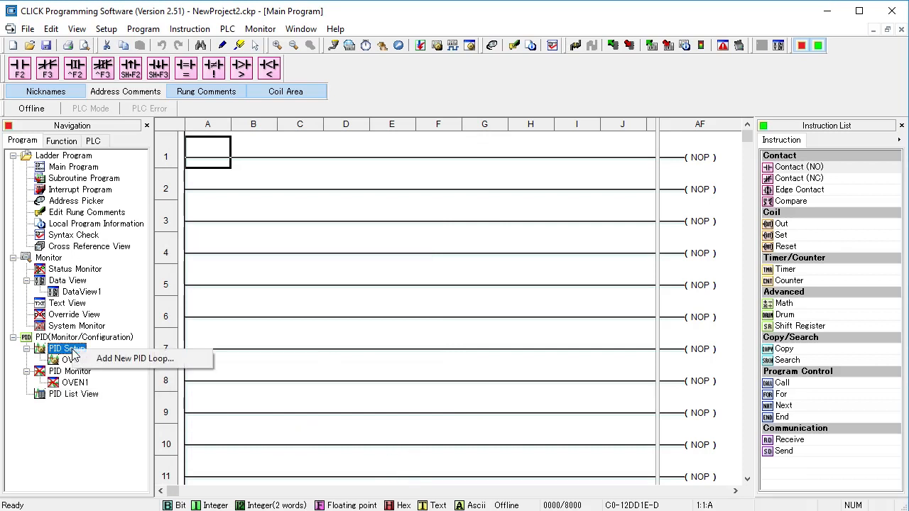
mouse_move(135, 358)
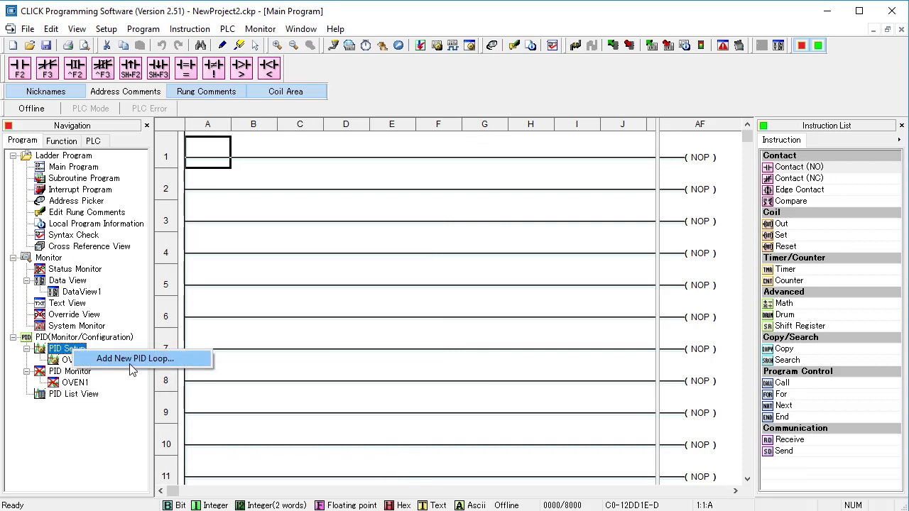